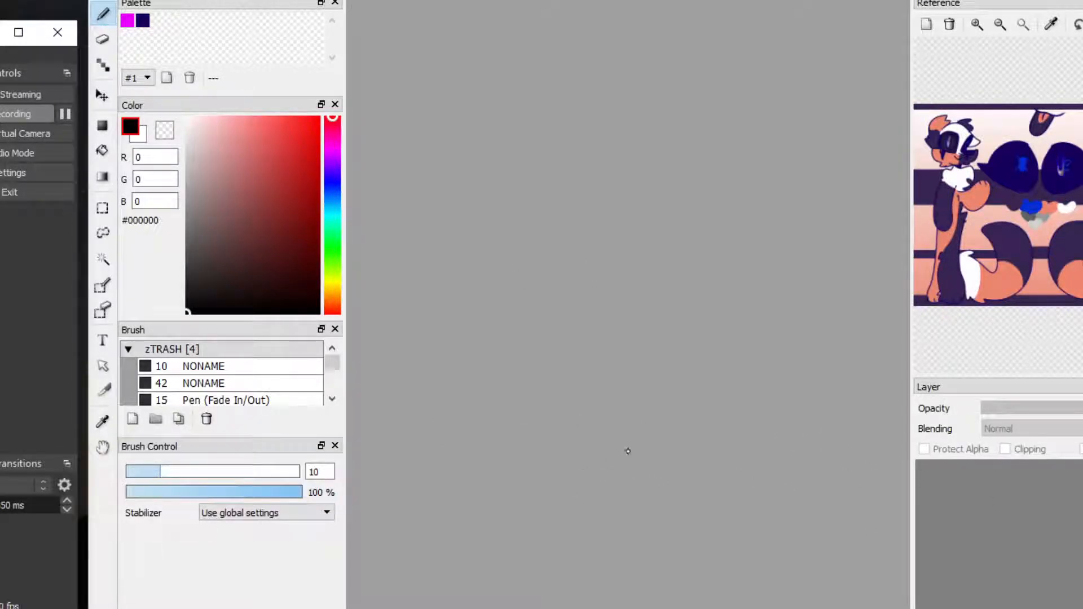
mouse_move(615, 408)
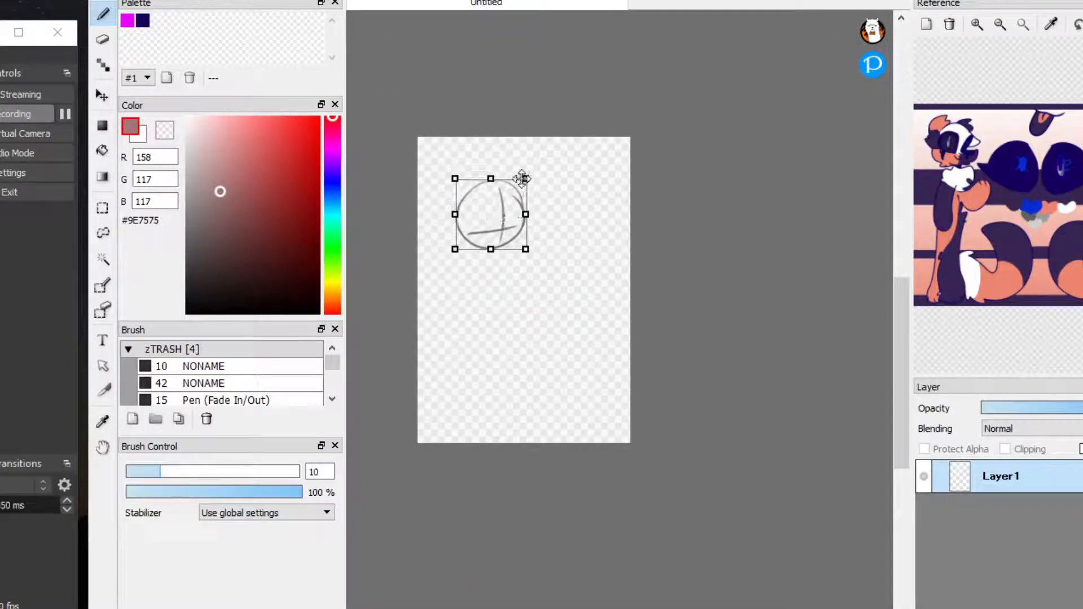
- Rough in the body and arm shapes below the head circle with the pen brush
left_click_drag(521, 179, 535, 192)
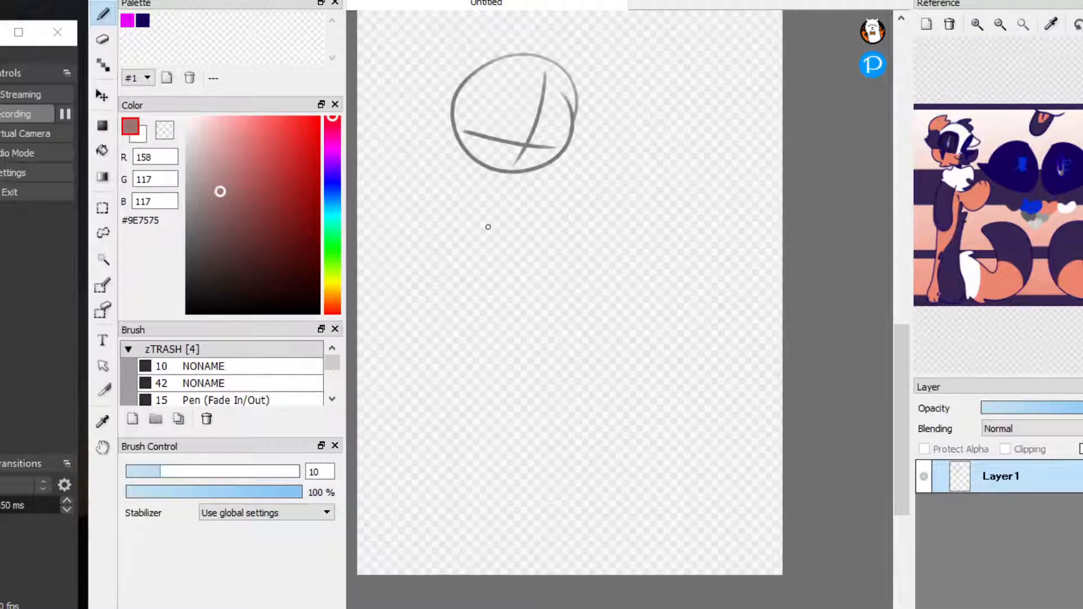
left_click_drag(621, 124, 470, 511)
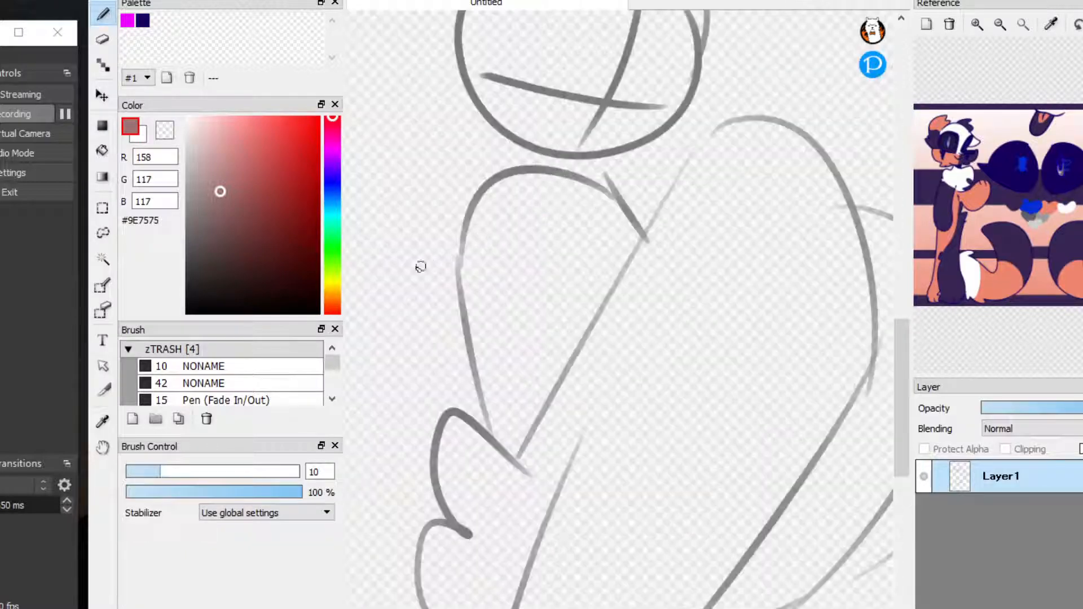
left_click_drag(624, 185, 417, 577)
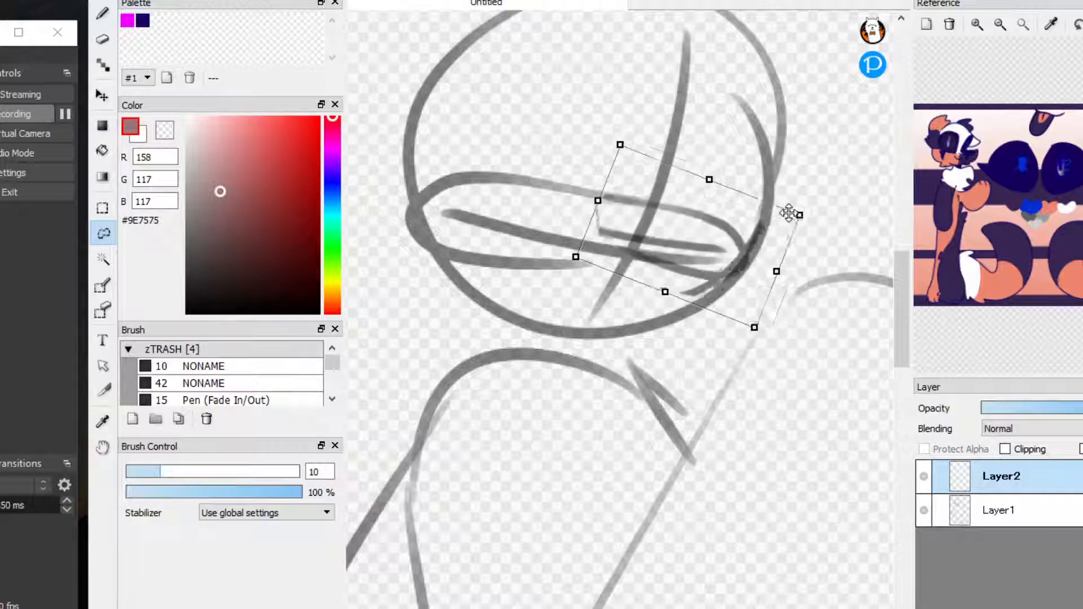
- Rotate the eye guides, sketch spiky hair above the head and resize the hair selection
left_click_drag(790, 213, 816, 217)
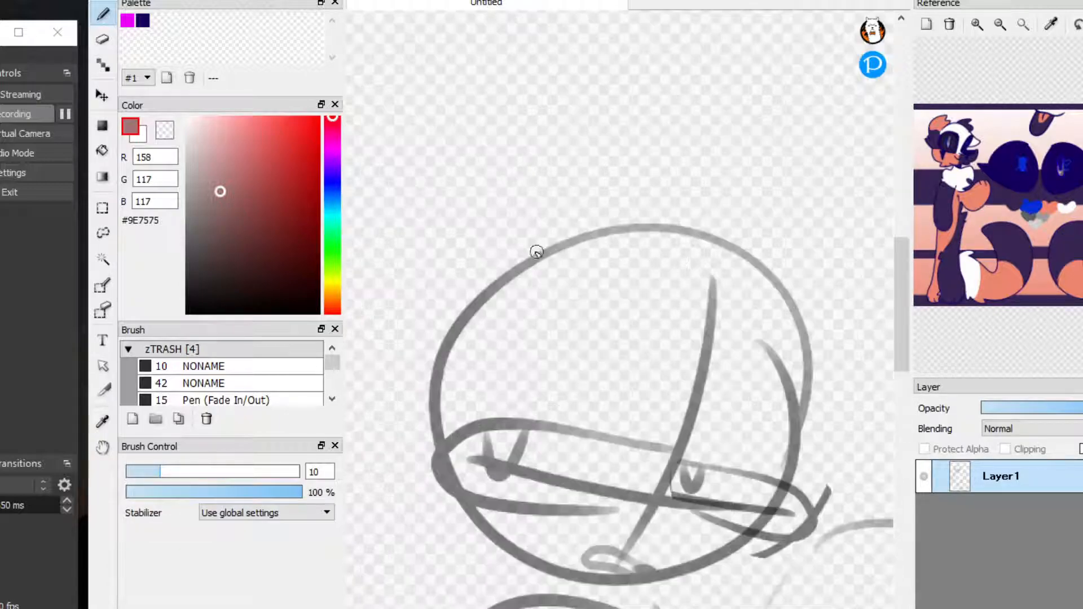
left_click_drag(534, 251, 786, 278)
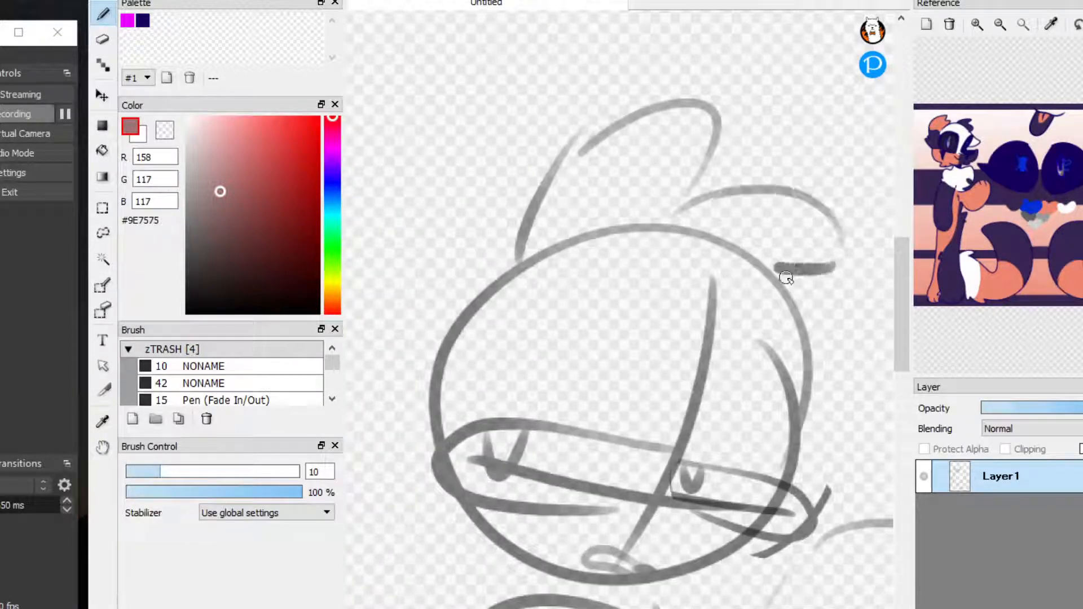
left_click_drag(788, 276, 587, 372)
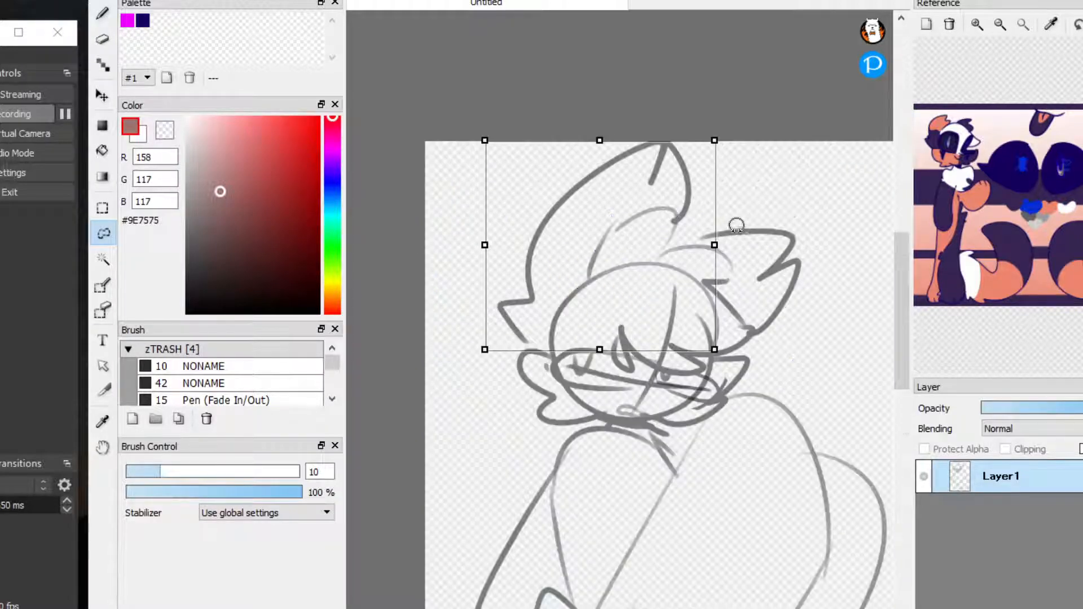
left_click_drag(735, 225, 668, 196)
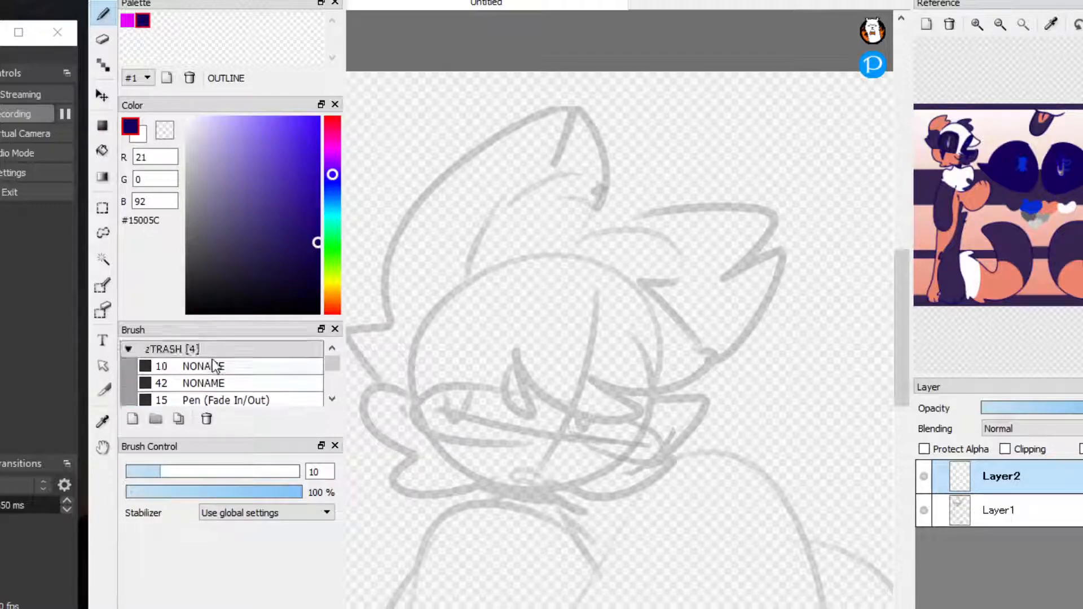
- Ink the spiky hair and fringe in dark navy with the Marker brush
left_click(194, 370)
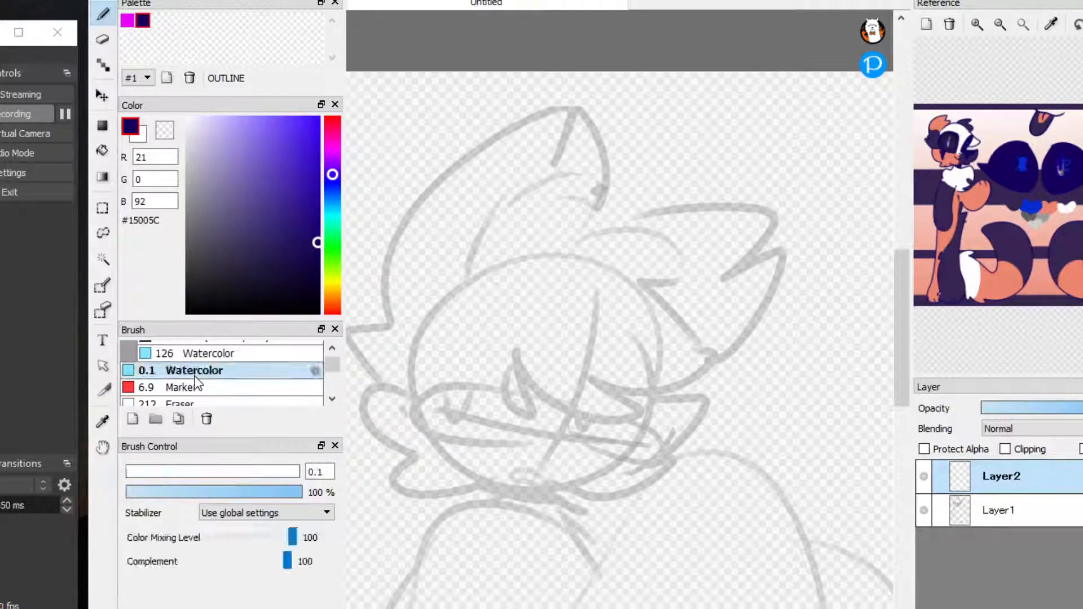
left_click(184, 387)
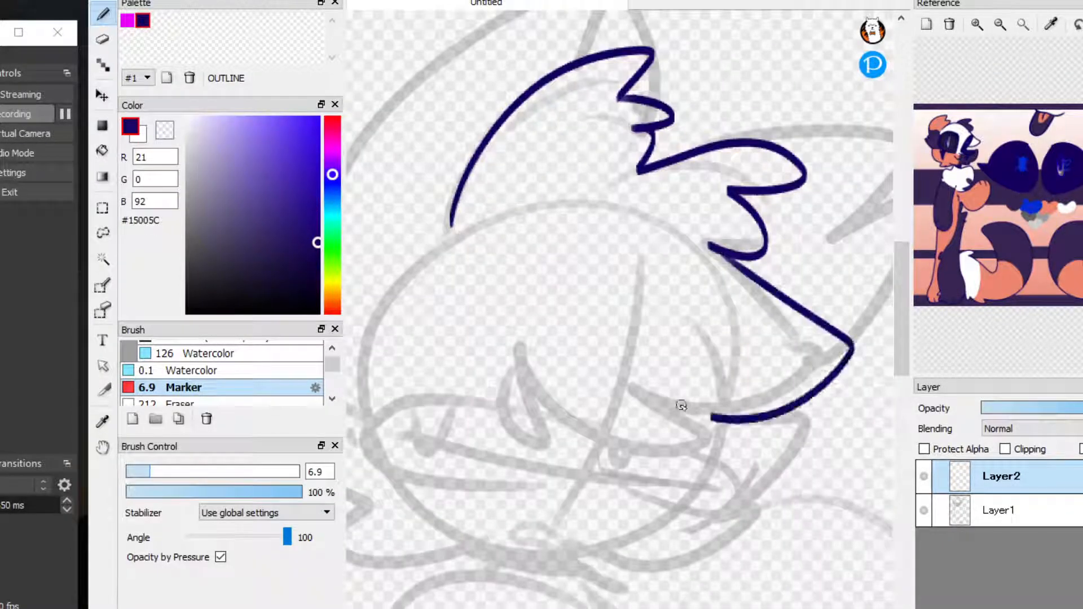
left_click_drag(525, 359, 602, 456)
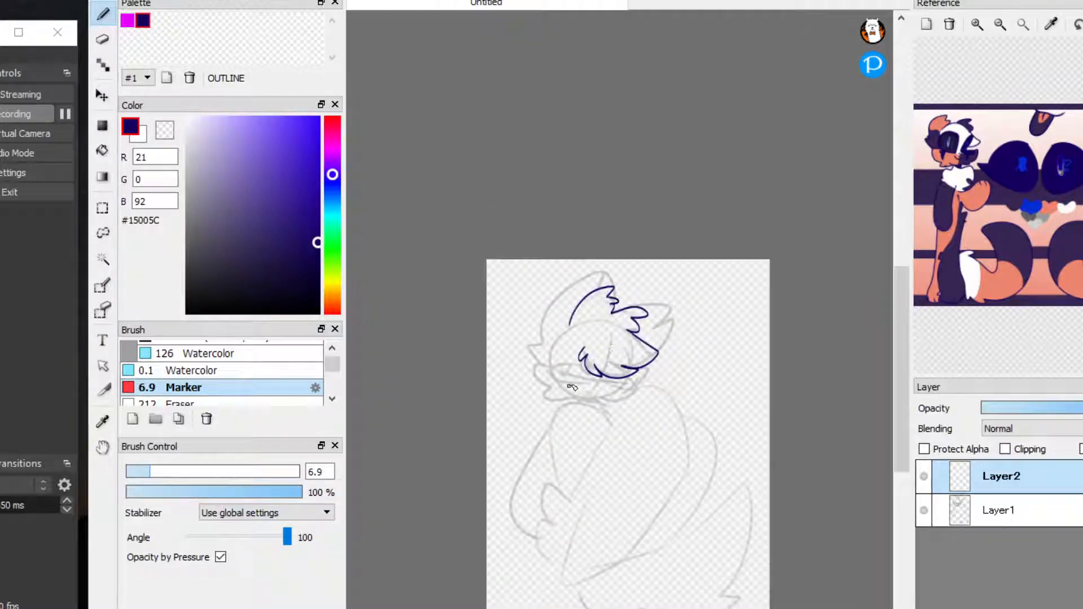
left_click_drag(601, 374, 614, 403)
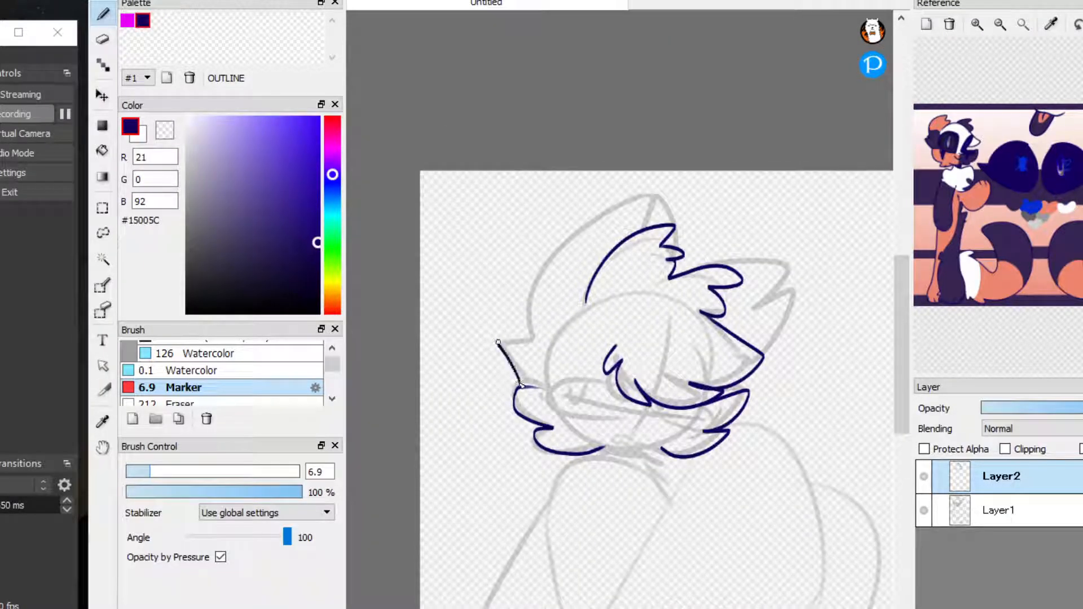
left_click_drag(501, 345, 667, 205)
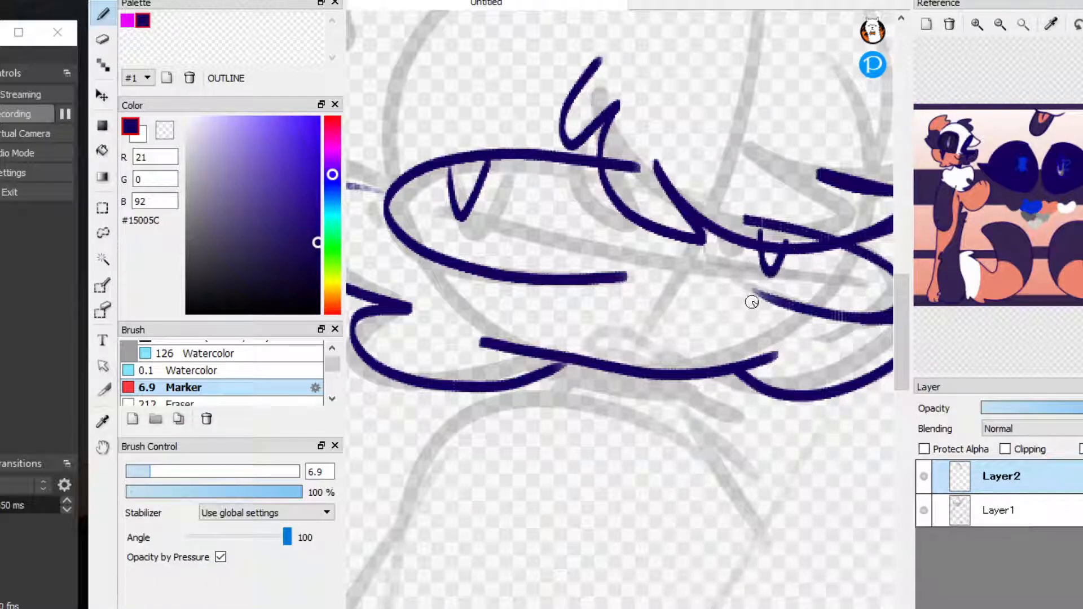
- Ink the eyes, face, arm and body outlines over the faded sketch
left_click_drag(751, 303, 601, 276)
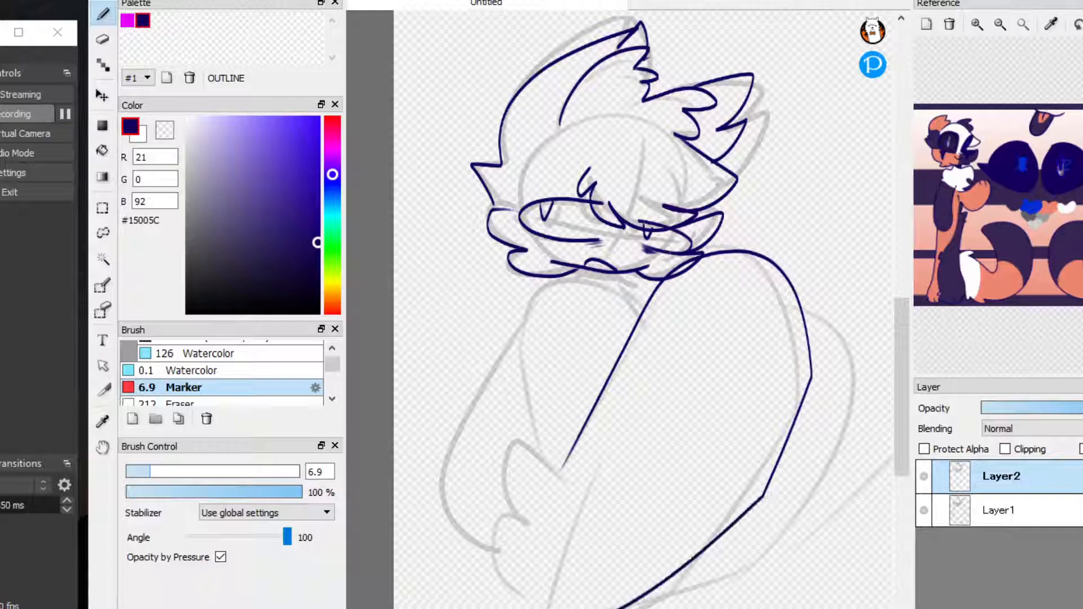
left_click_drag(822, 303, 628, 598)
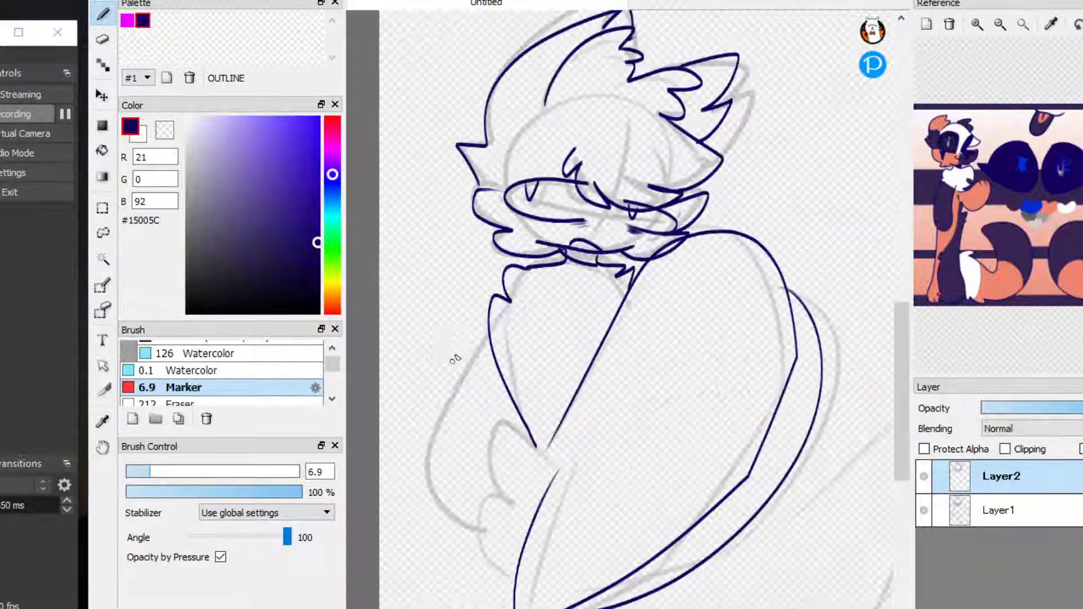
left_click_drag(484, 335, 539, 456)
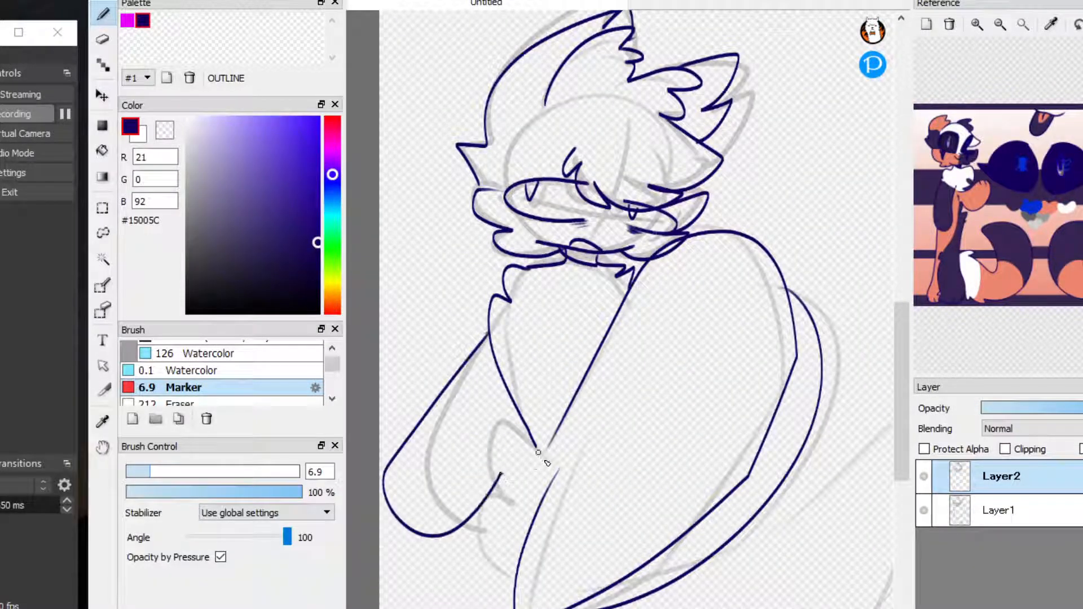
left_click_drag(540, 452, 497, 476)
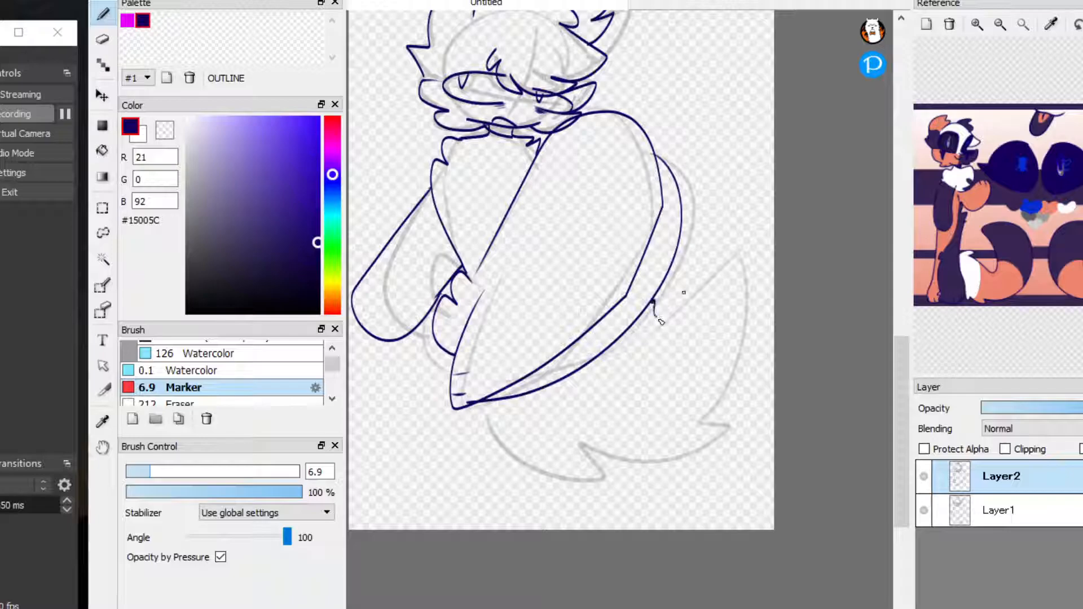
left_click_drag(653, 300, 490, 428)
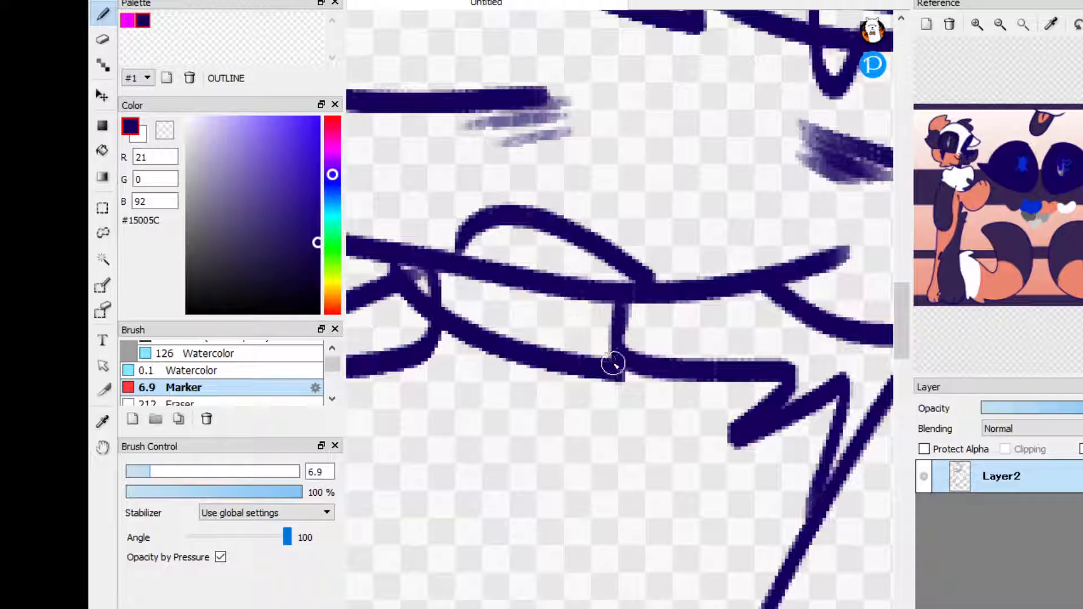
- Touch up the eye lineart with the navy marker
left_click_drag(608, 362, 500, 304)
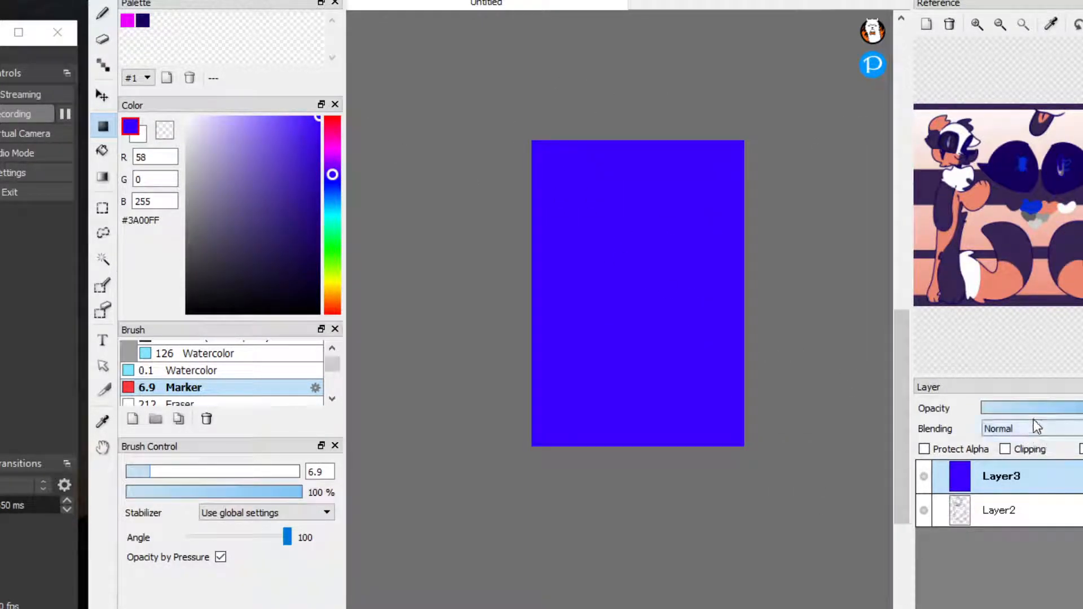
- Lower the blue fill layer's opacity so the lineart shows through
left_click_drag(1029, 407, 1005, 407)
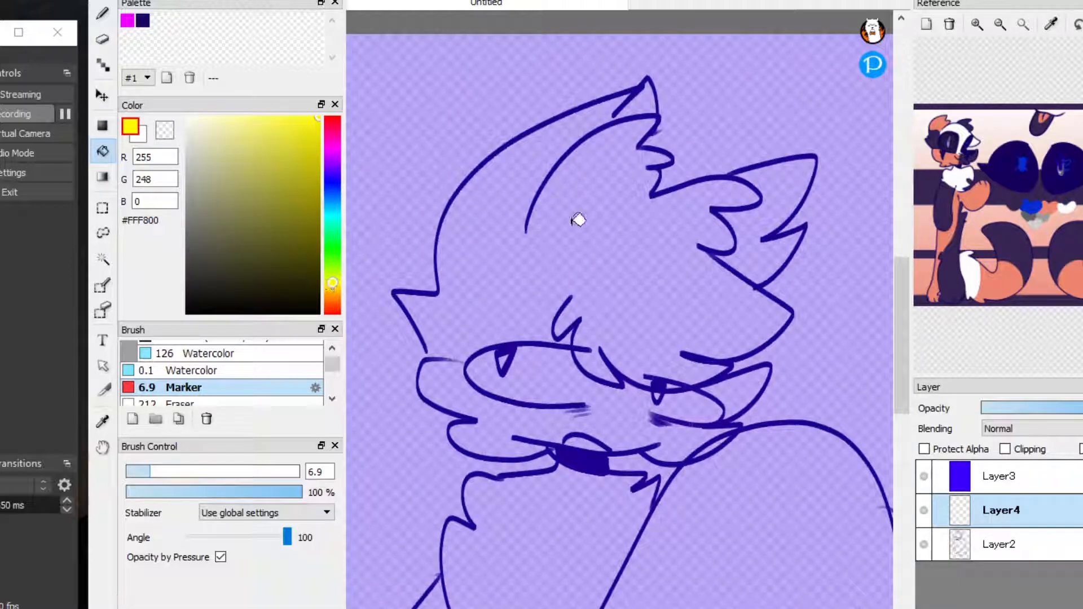
- Bucket-fill the hair and body blue and paint over the gaps between lines
left_click(577, 220)
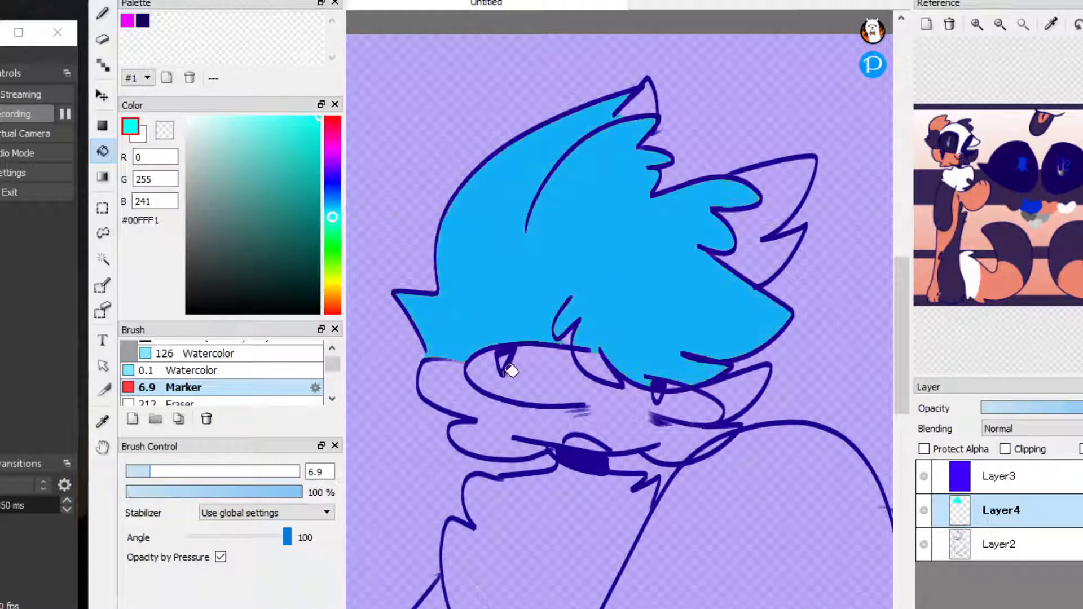
left_click_drag(511, 370, 739, 390)
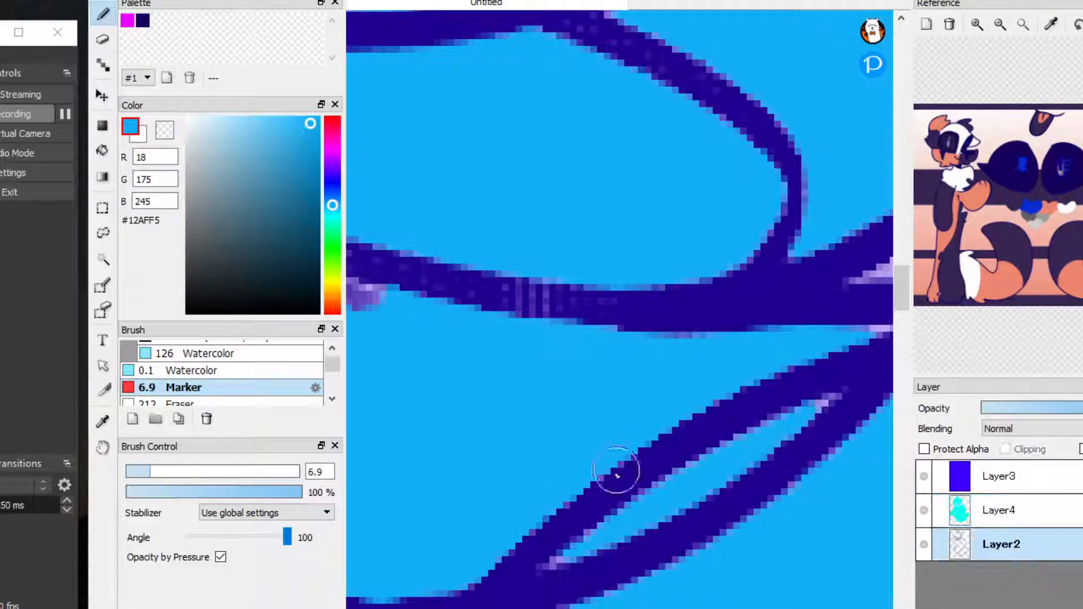
left_click_drag(615, 472, 660, 509)
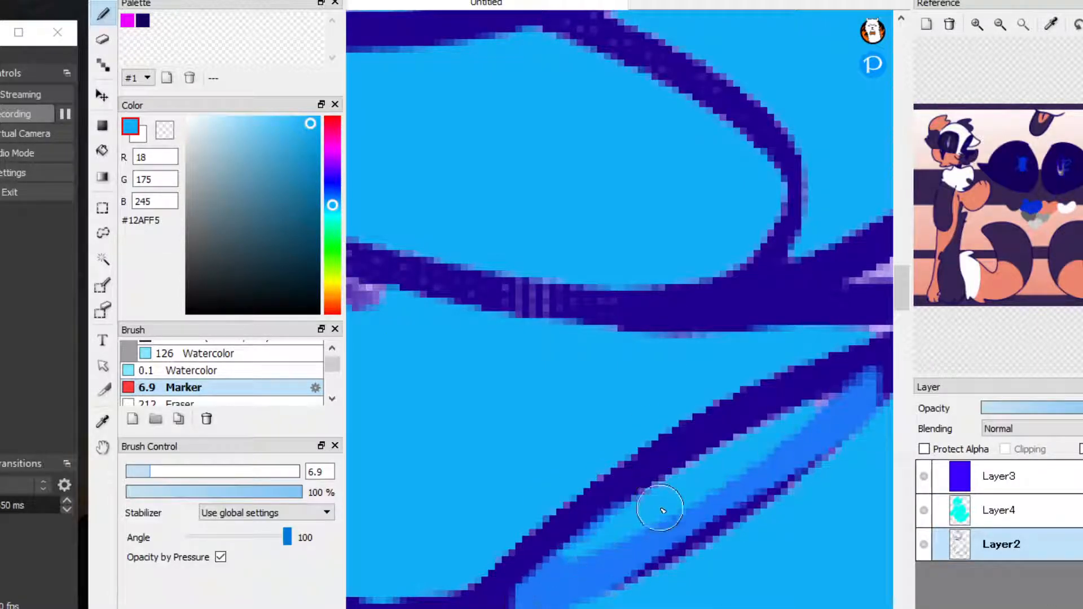
left_click_drag(660, 511, 778, 481)
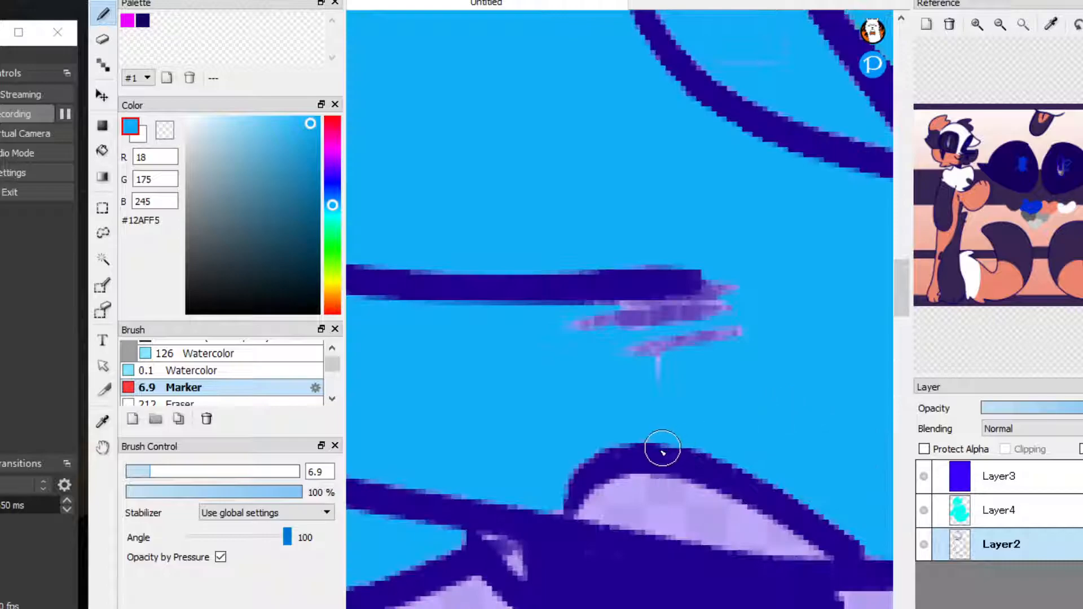
left_click(207, 172)
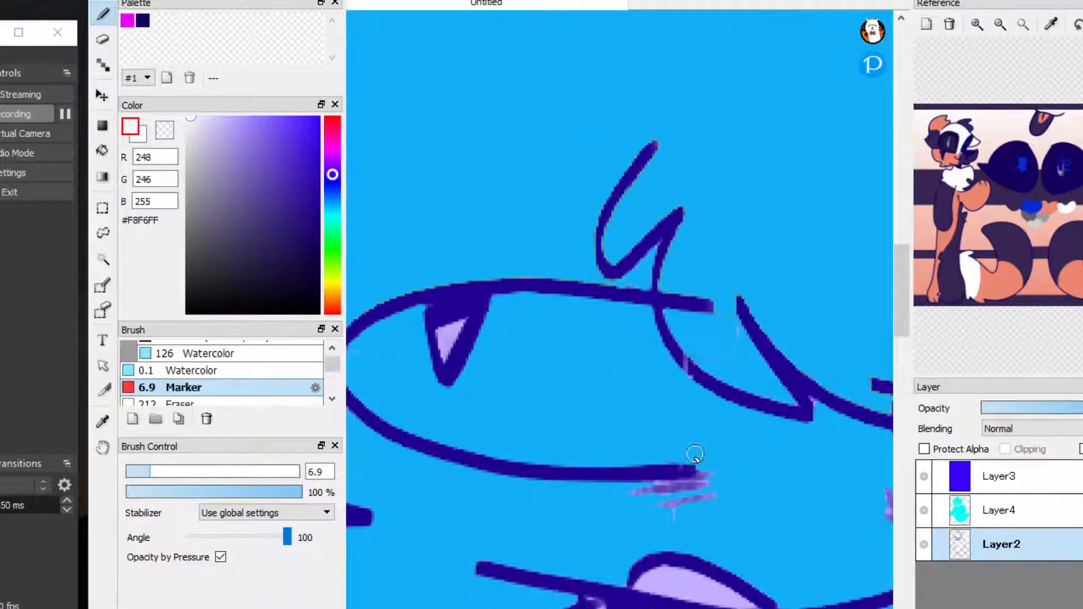
- Select the purple layer and bring up its Blending choices
left_click(999, 510)
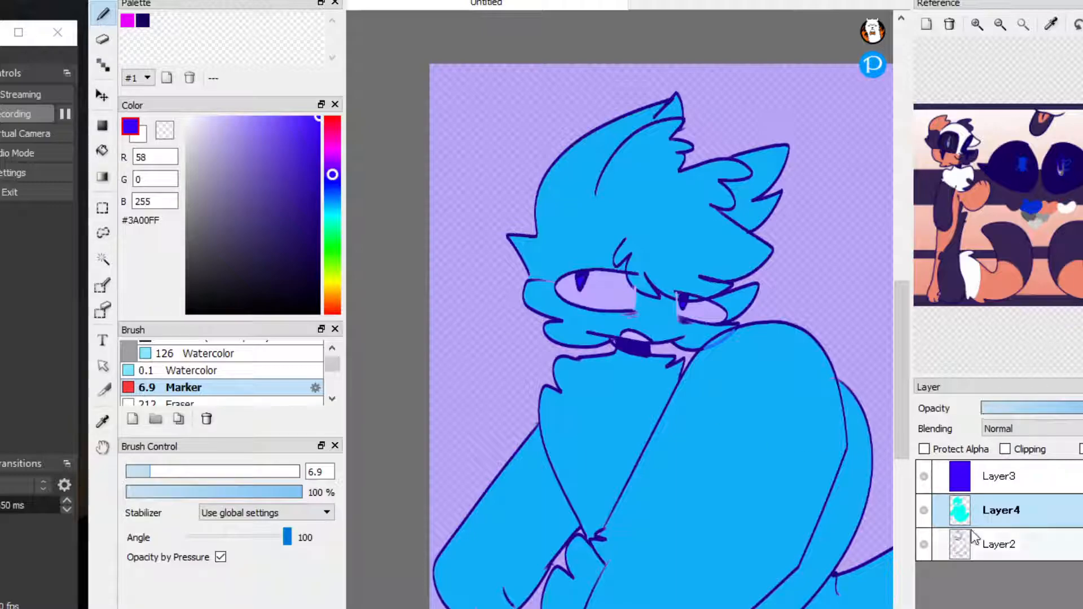
left_click(1029, 429)
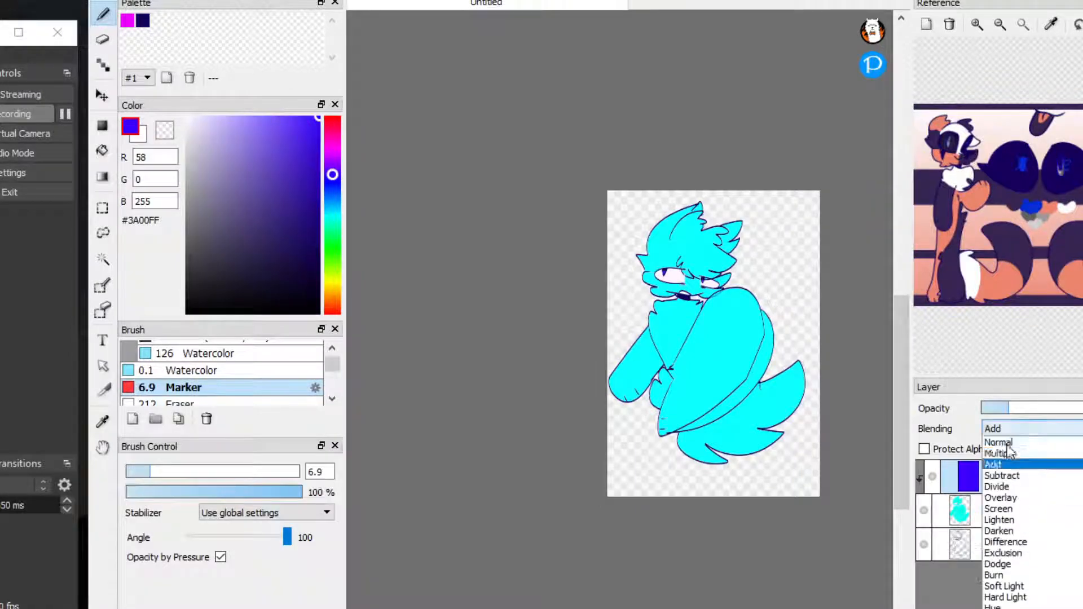
- Choose Add blending so the character reads mint green
left_click(1002, 475)
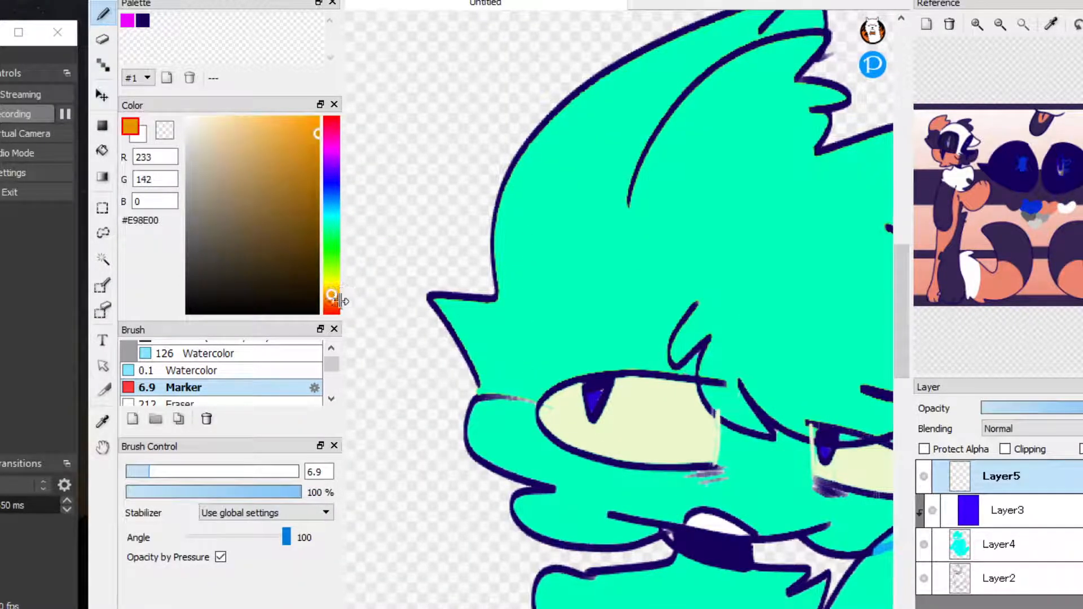
- Hatch orange-red shading across the face and paint pink blush over the nose
left_click(329, 307)
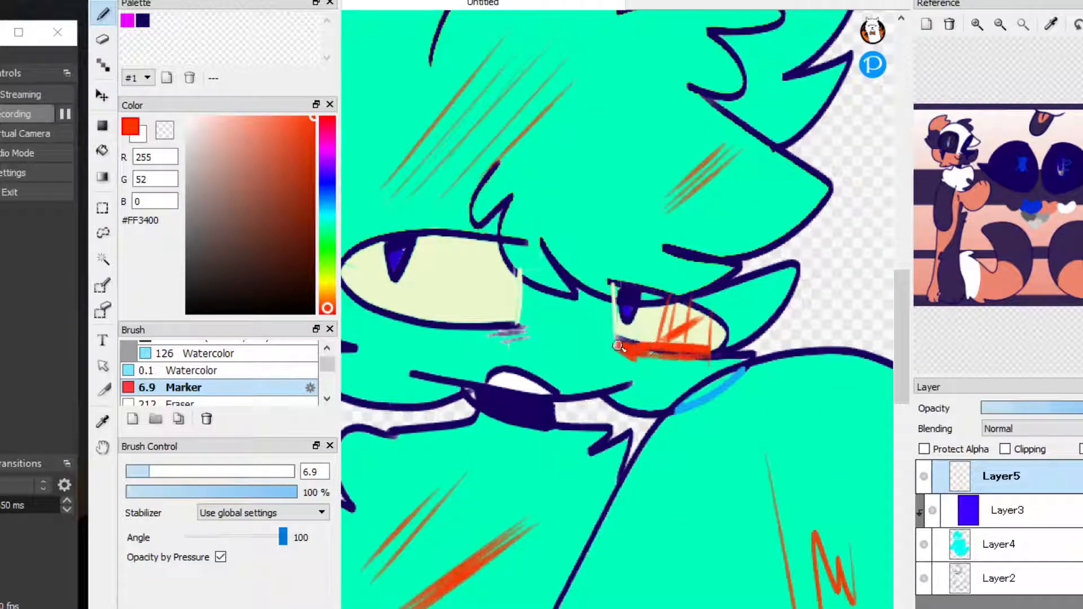
left_click_drag(618, 345, 656, 307)
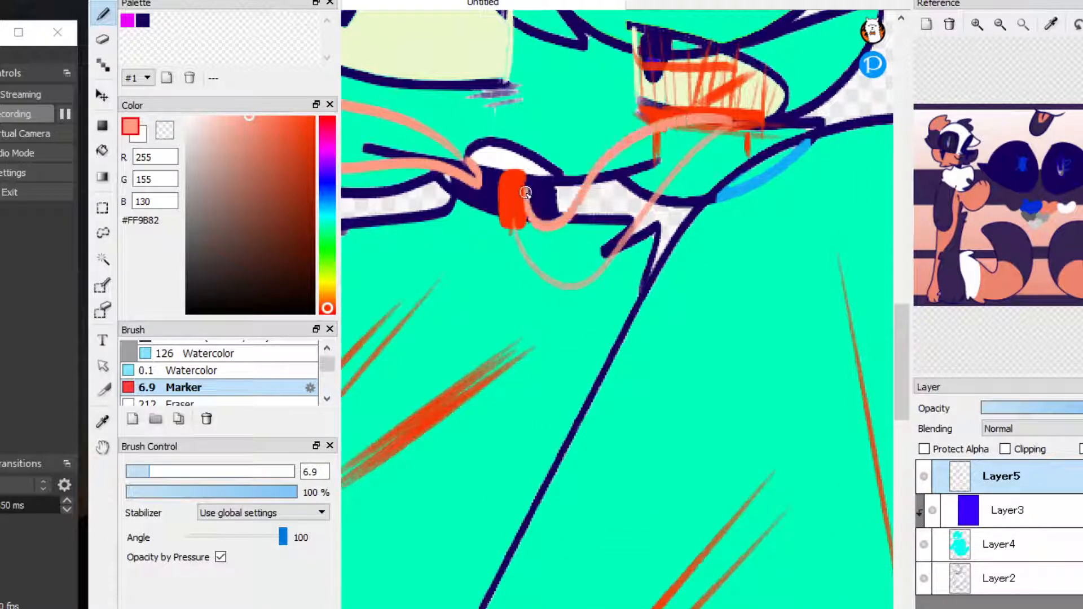
left_click_drag(525, 193, 548, 249)
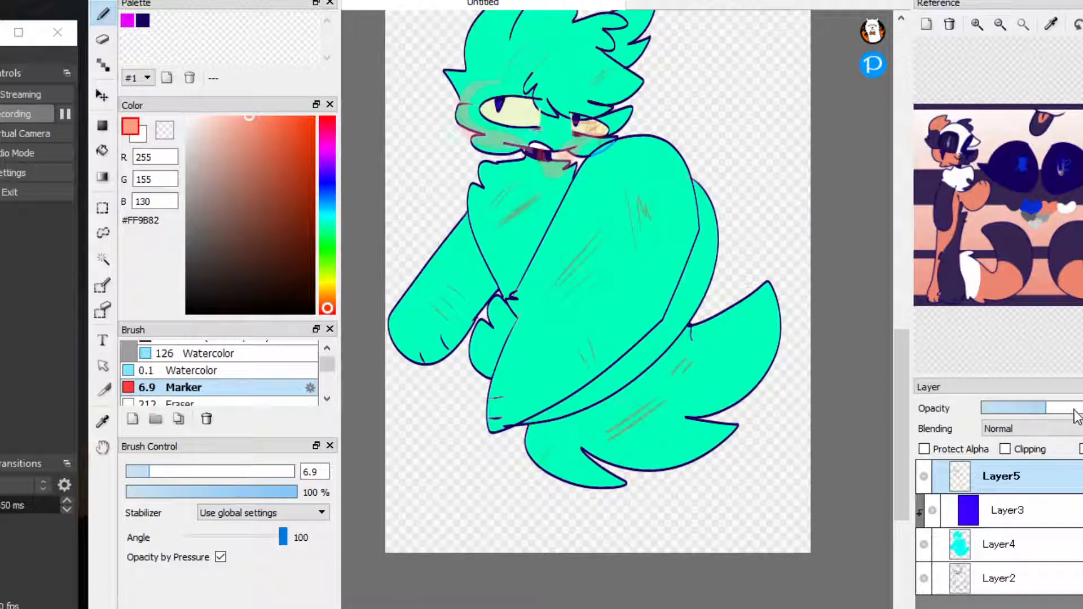
- Adjust the shading layer and paint pale highlight streaks around the face
left_click(1028, 428)
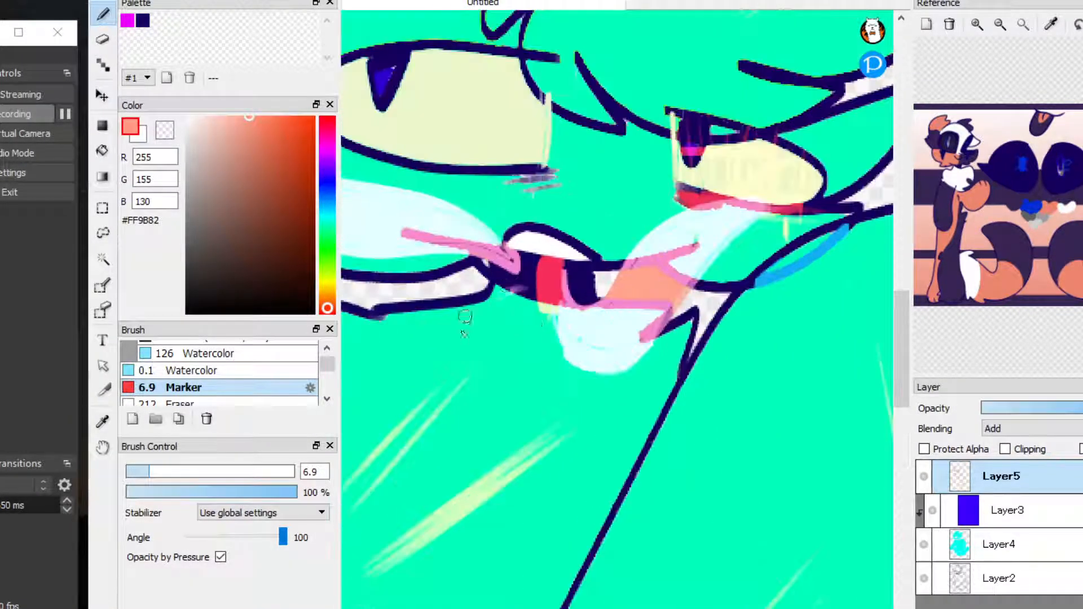
left_click_drag(540, 303, 429, 414)
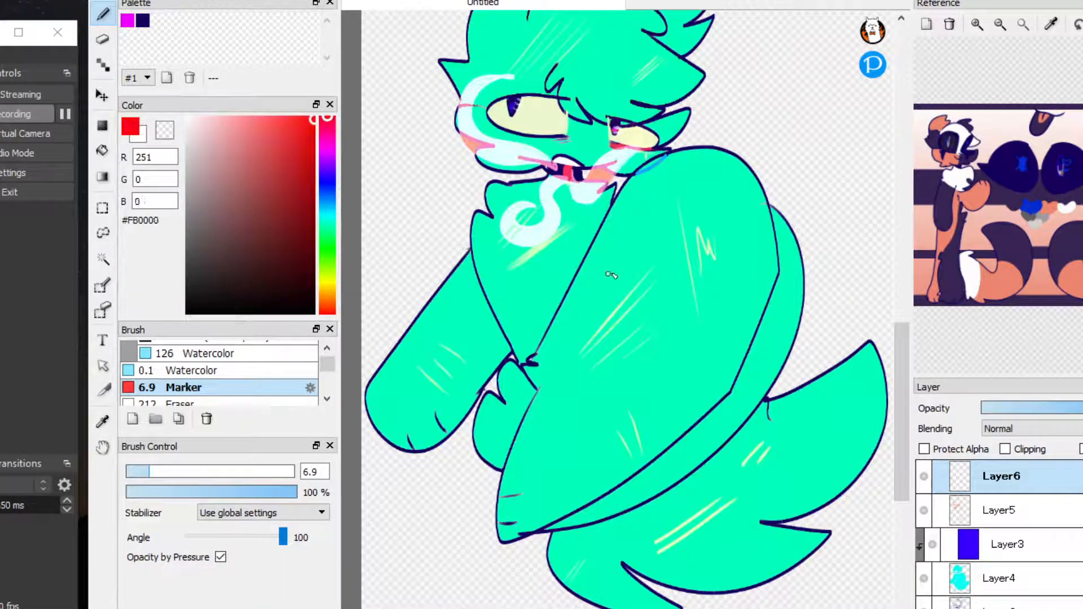
- Draw a red spiral pattern across the character's round body
left_click_drag(681, 196, 673, 303)
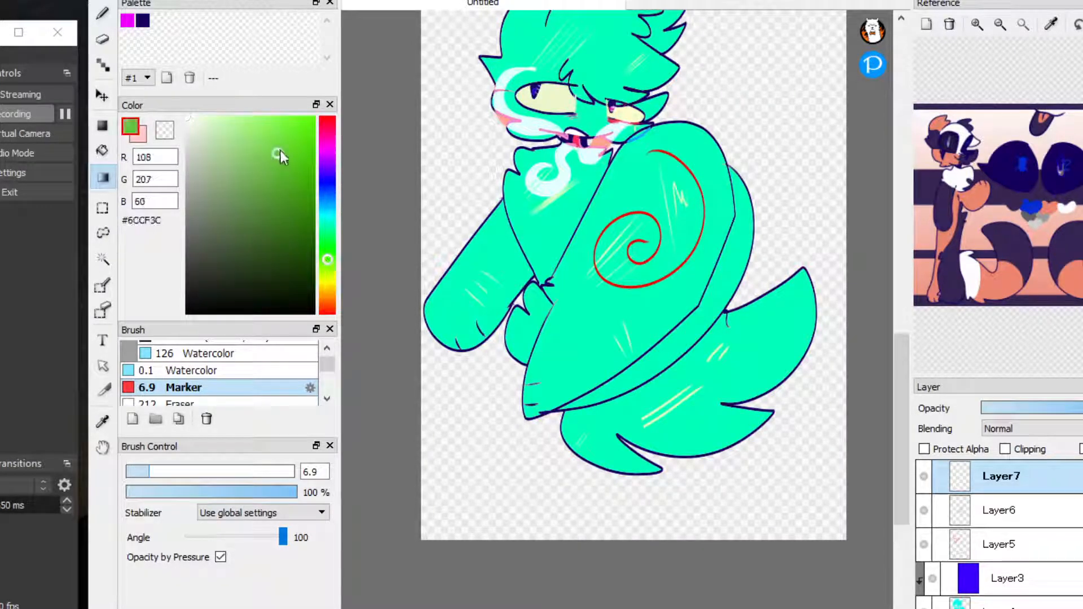
- Give the Layer7 gradient a yellow colour, clip it to the spiral below and lower its opacity
left_click(272, 116)
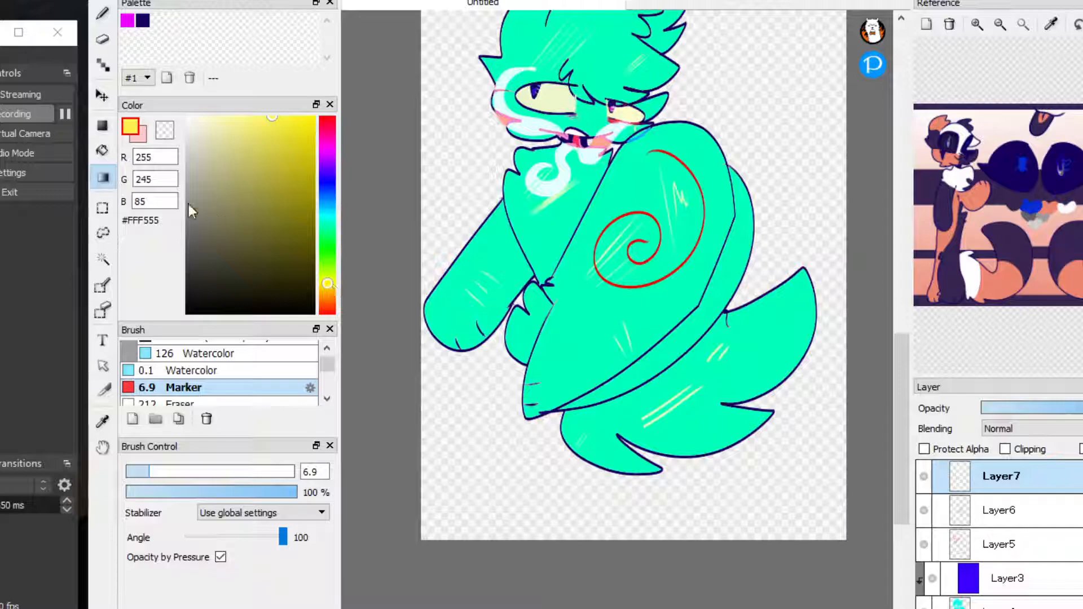
left_click(306, 283)
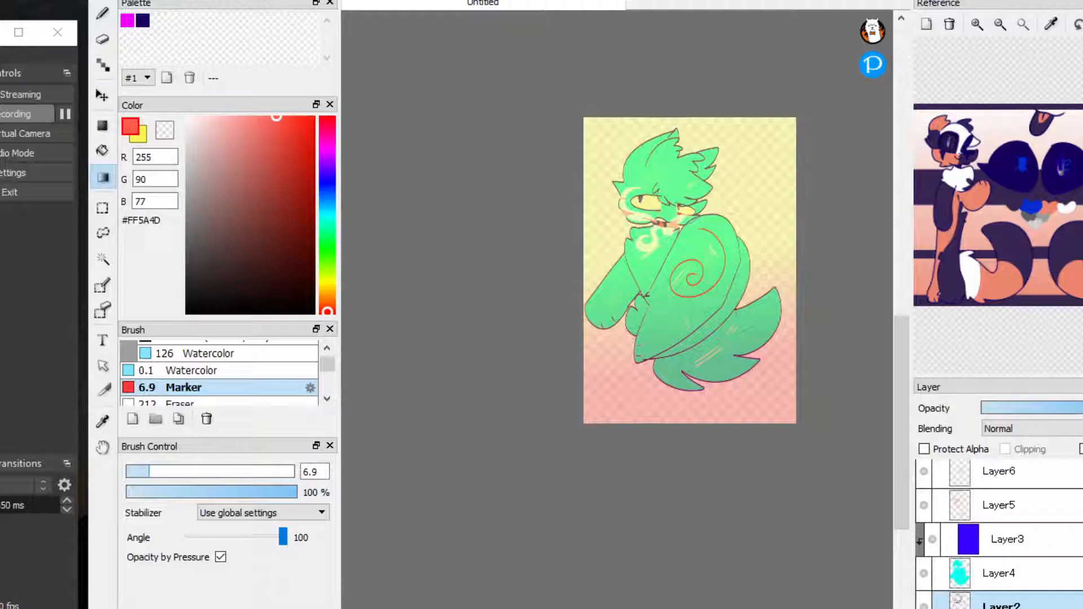
left_click(1003, 449)
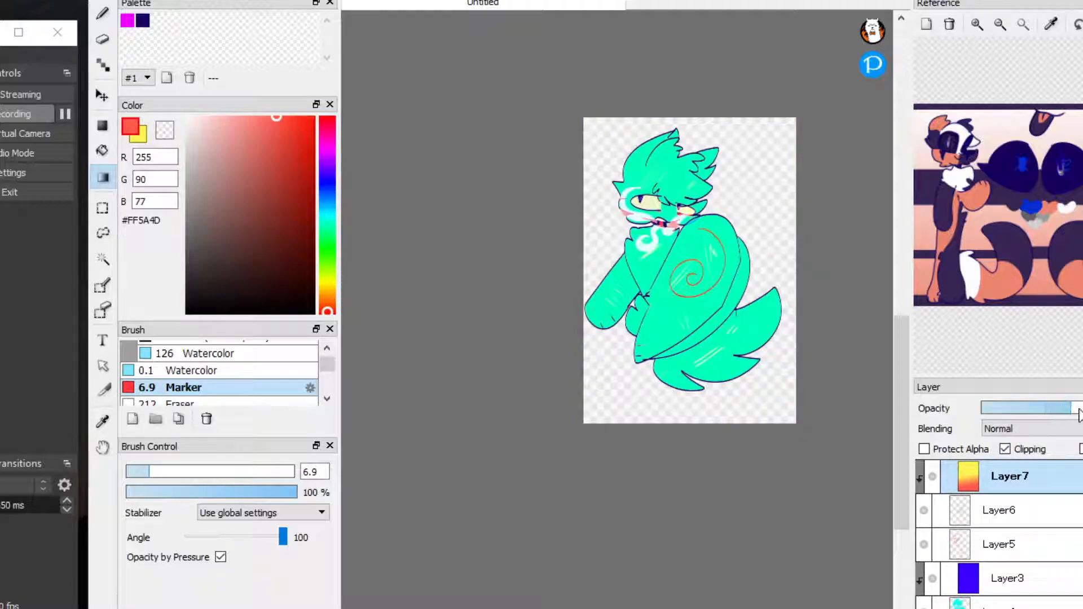
left_click(1005, 449)
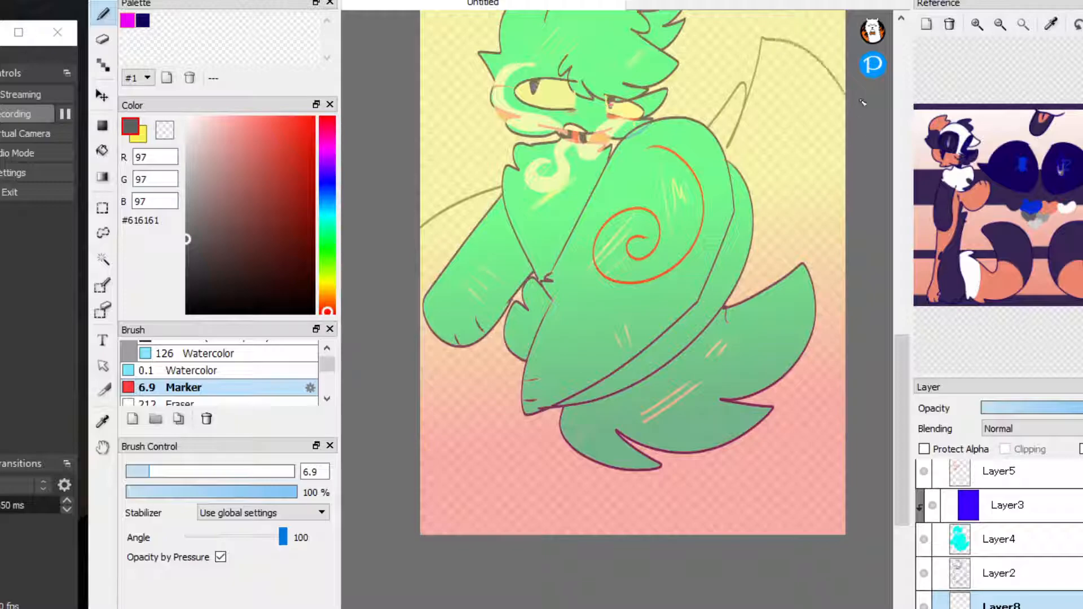
- Choose a warm orange for painting the sun, clouds and hills on the background layer
left_click(102, 151)
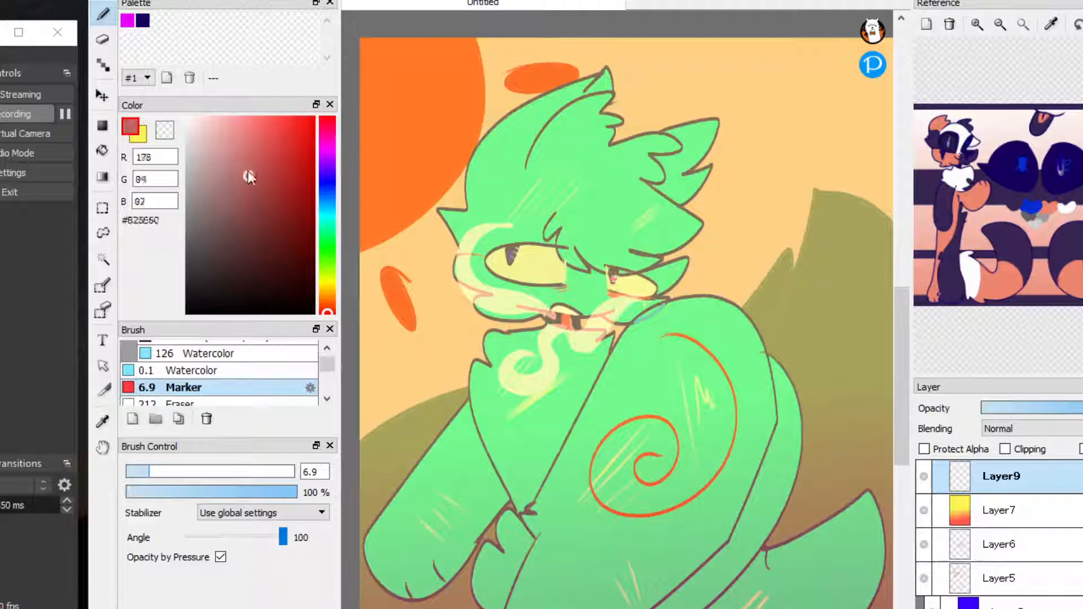
- Spray a pale white AirBrush 100 glow along the hair and body edges on Layer9, then add Layer10
left_click(196, 115)
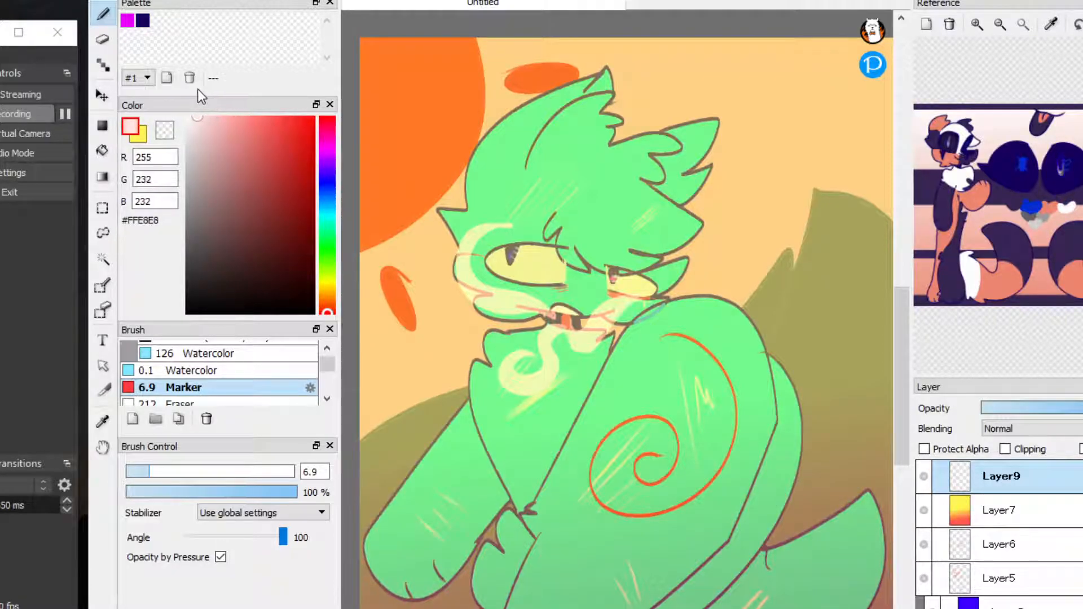
scroll("down", 3)
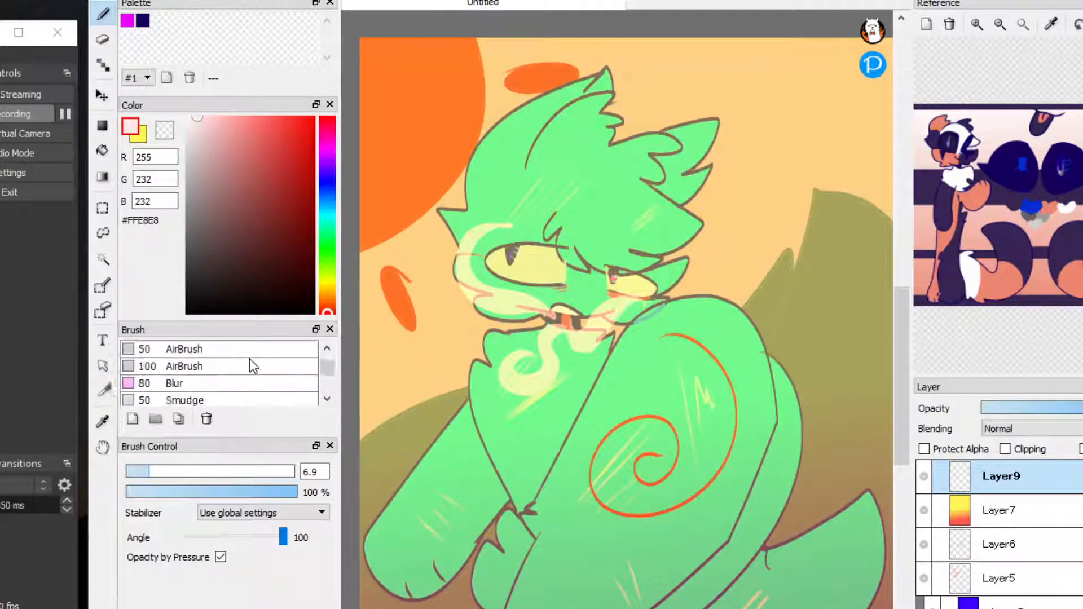
left_click(221, 160)
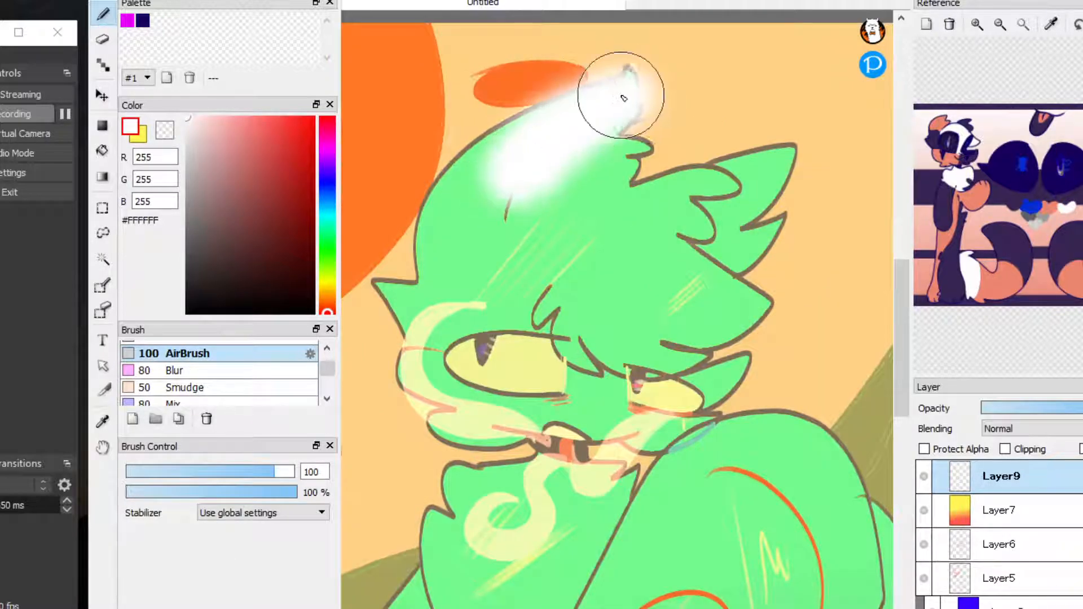
left_click_drag(621, 97, 436, 342)
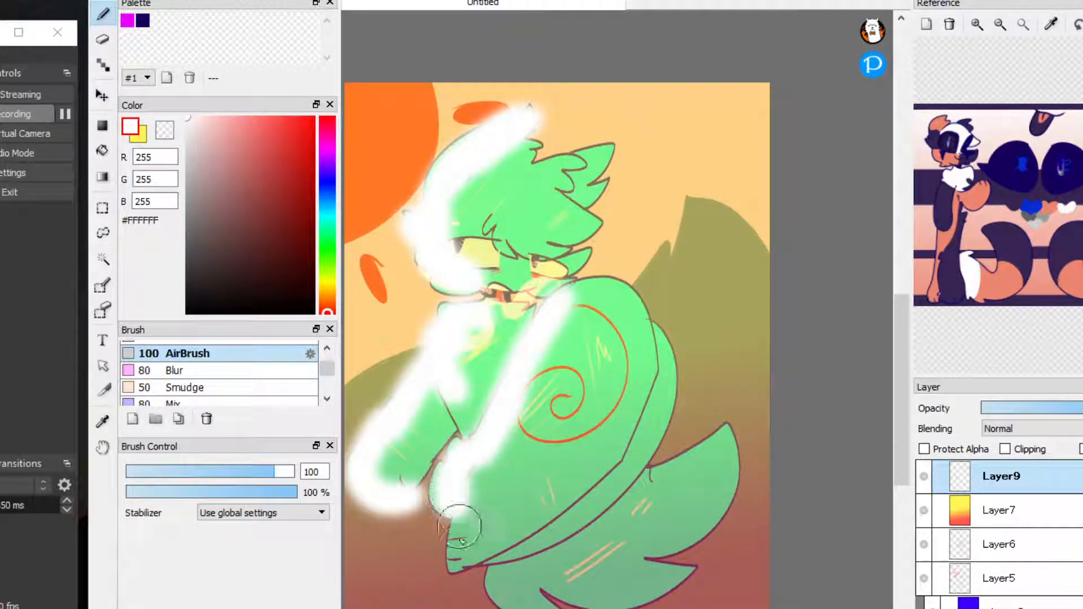
left_click_drag(456, 525, 687, 452)
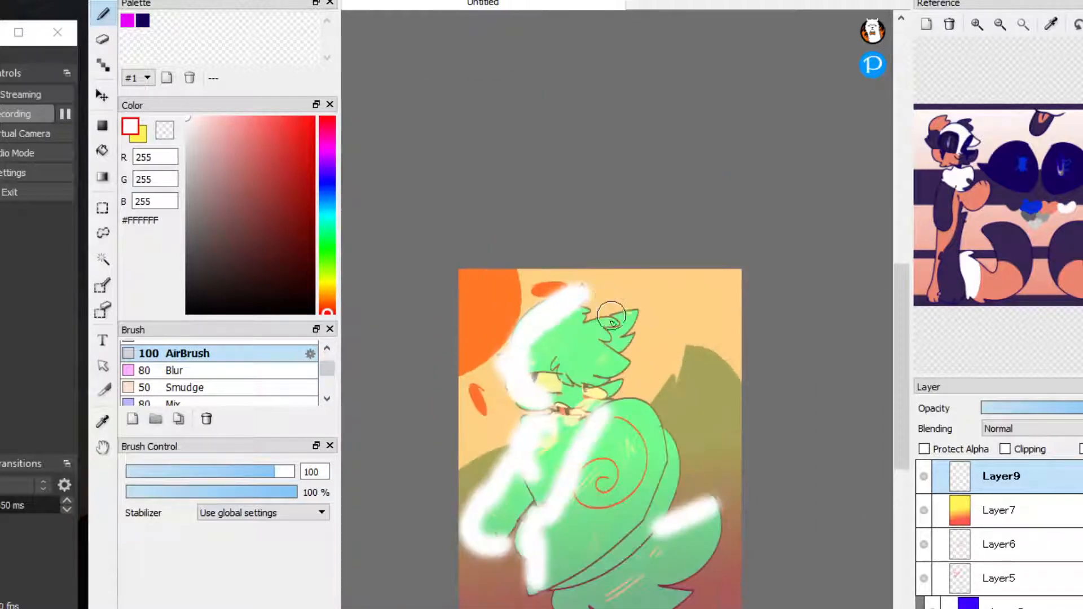
left_click(1029, 429)
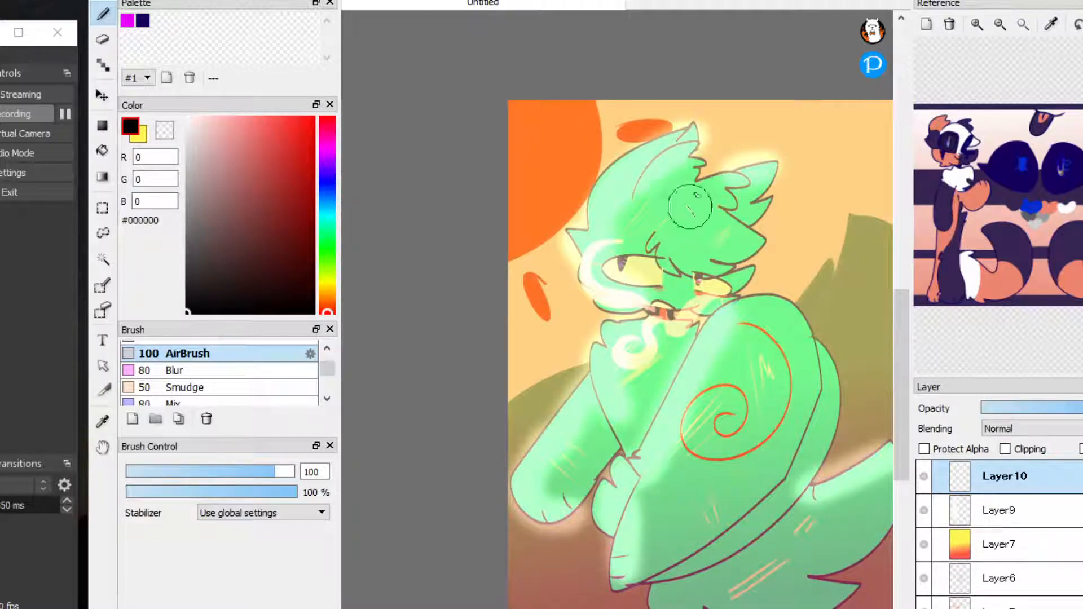
- Airbrush a black patch over the head and face and set its layer to Multiply as a shadow
left_click_drag(690, 207, 752, 214)
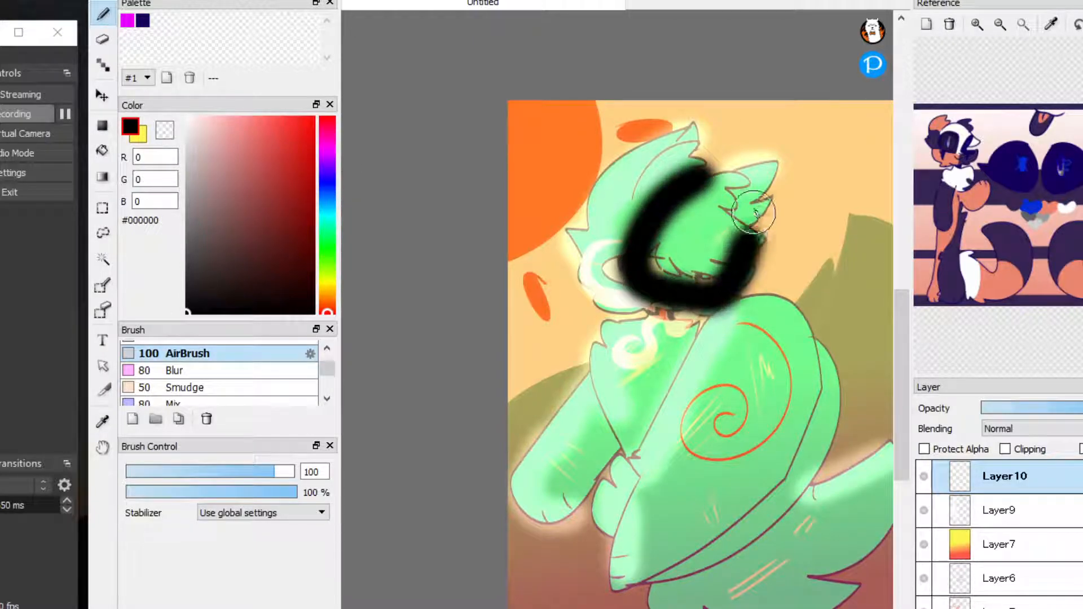
left_click_drag(753, 215, 681, 228)
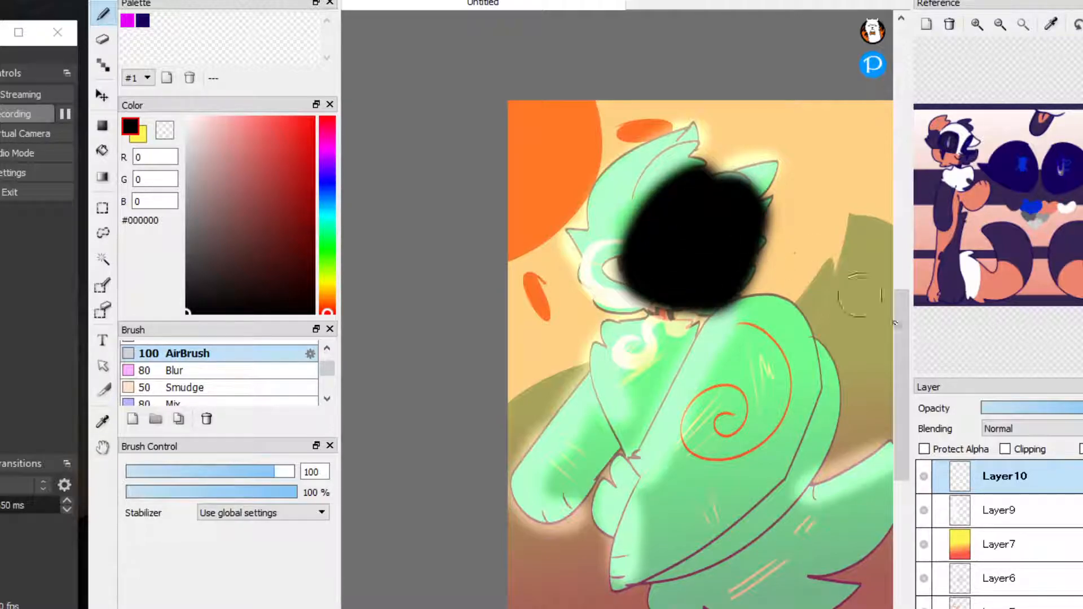
left_click(1029, 428)
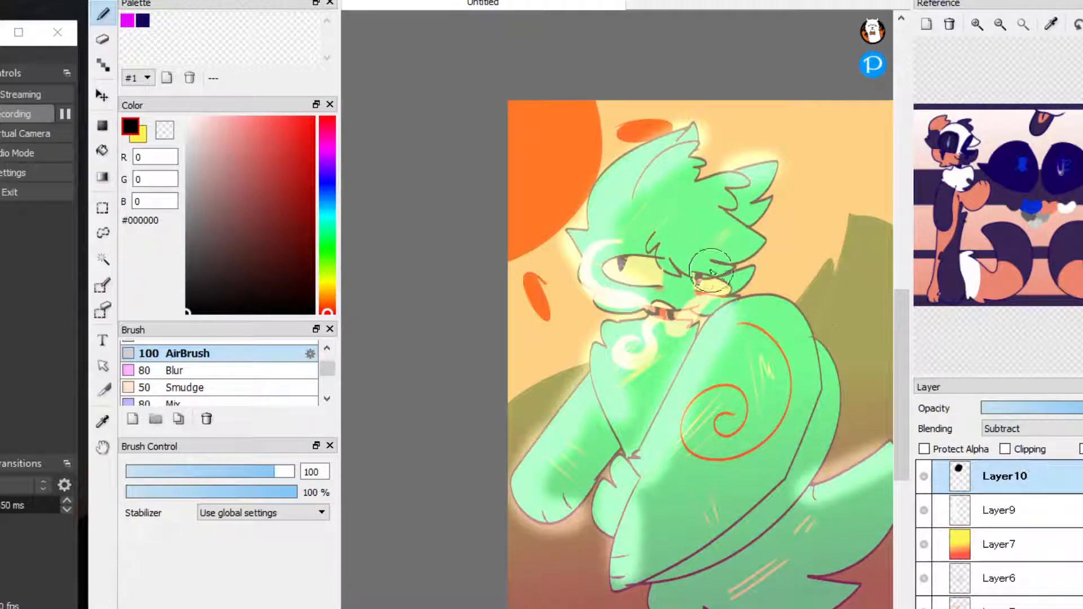
left_click(1029, 429)
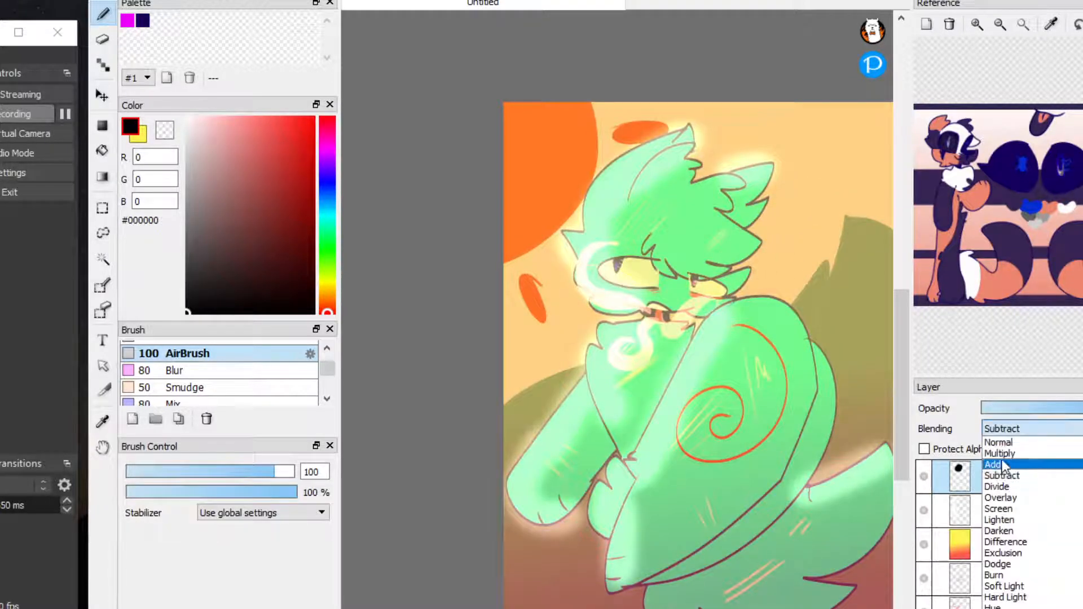
left_click(999, 453)
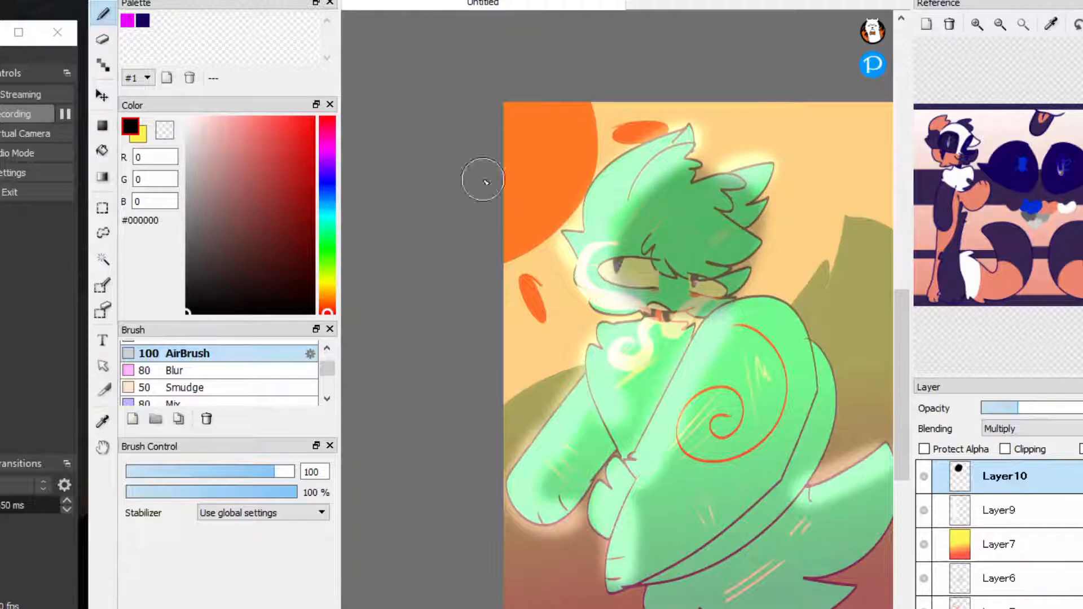